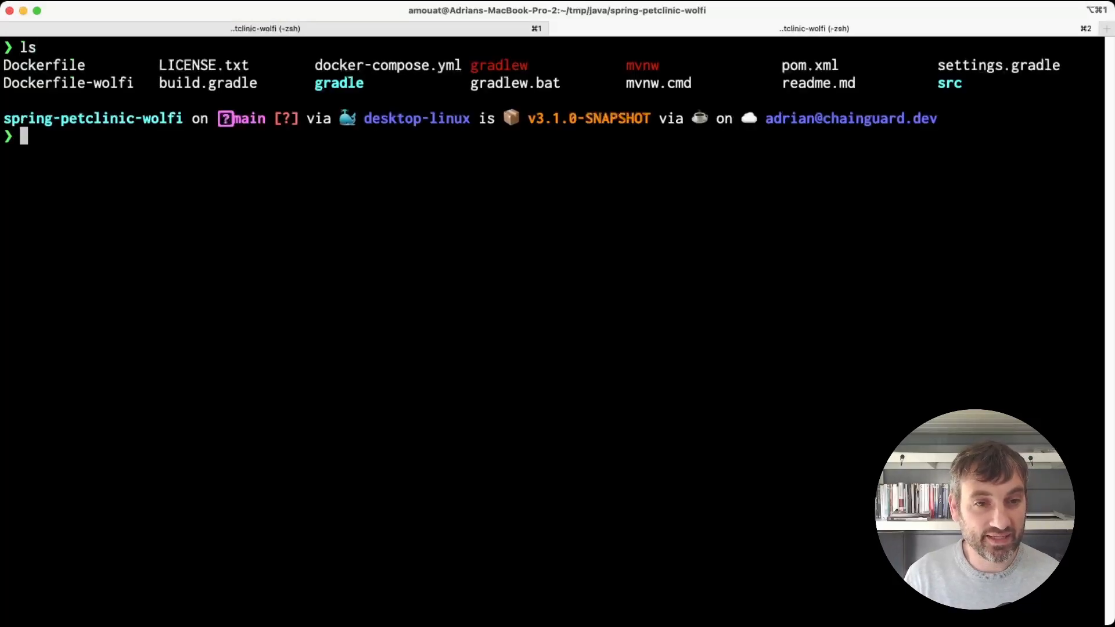
- Review the Dockerfile's build and runtime stages in vim, then return to the shell
text(vim Do)
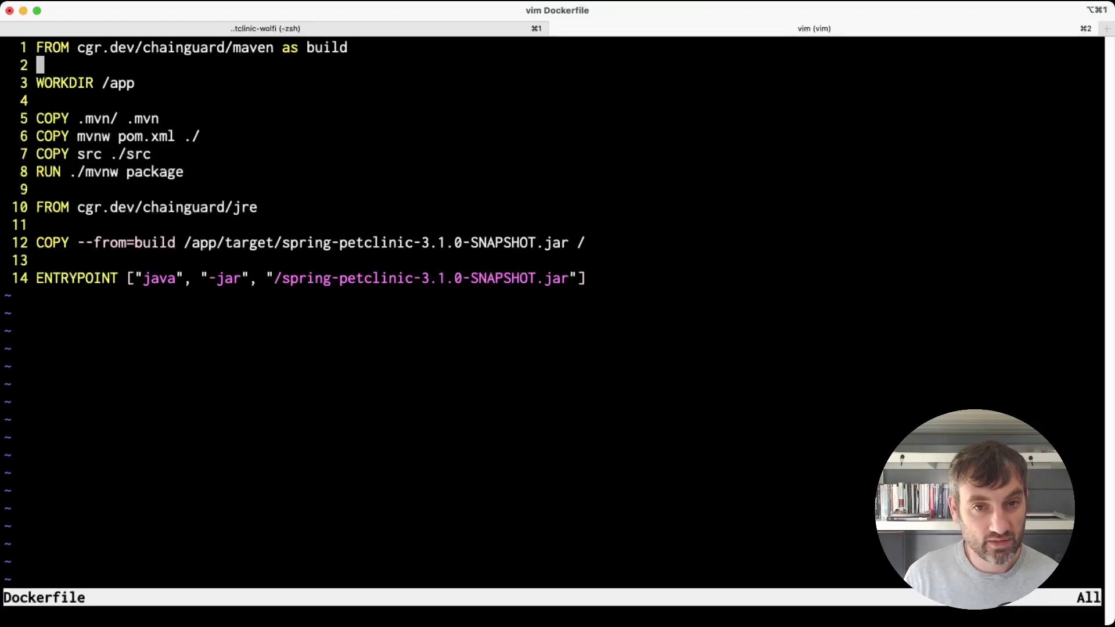
key(j)
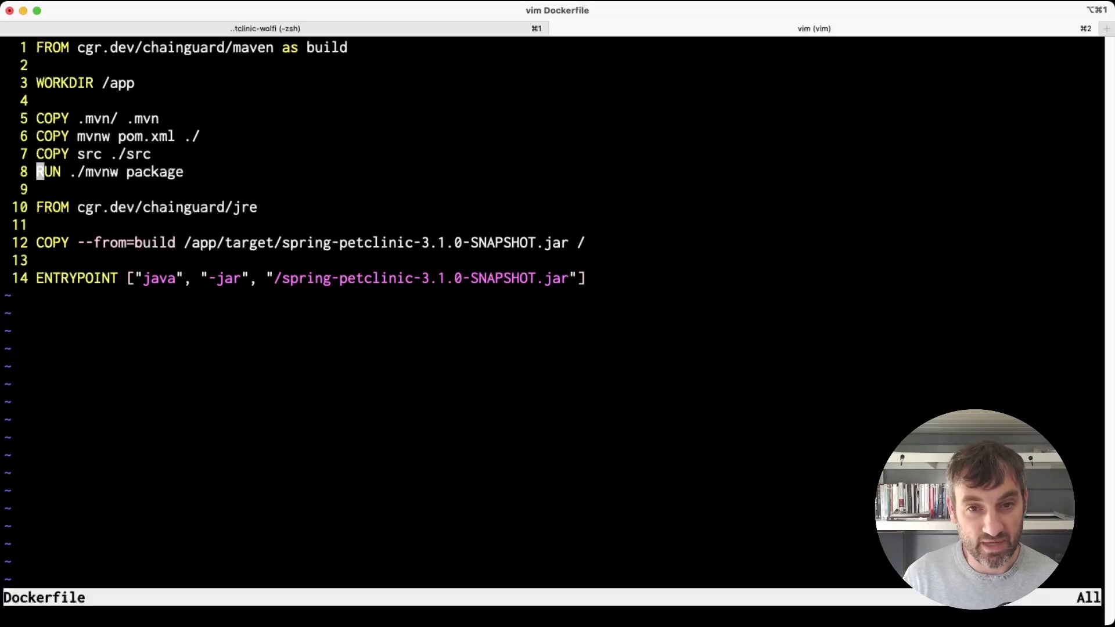
mouse_move(95, 171)
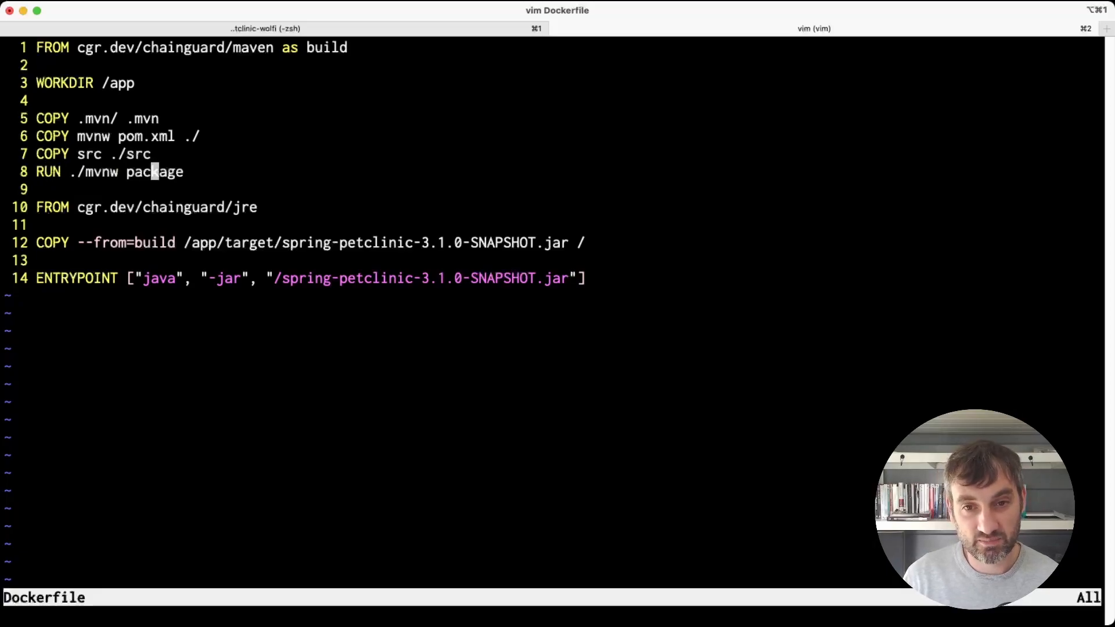
key(j)
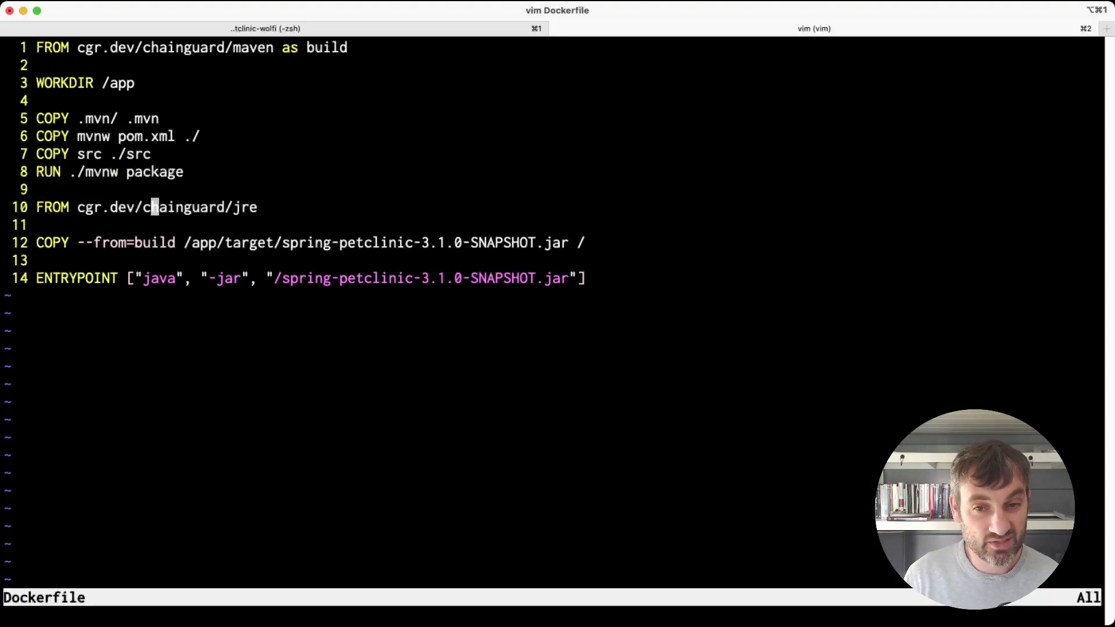
key(j)
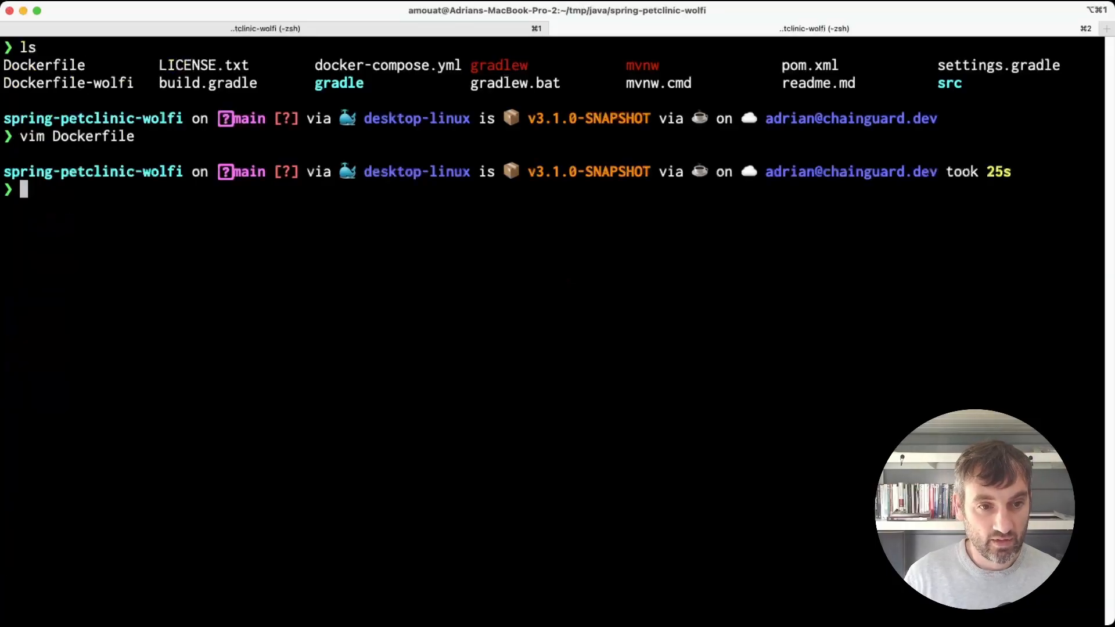
- Build the build stage as the 'builder' image and list it at 723MB
text(ls)
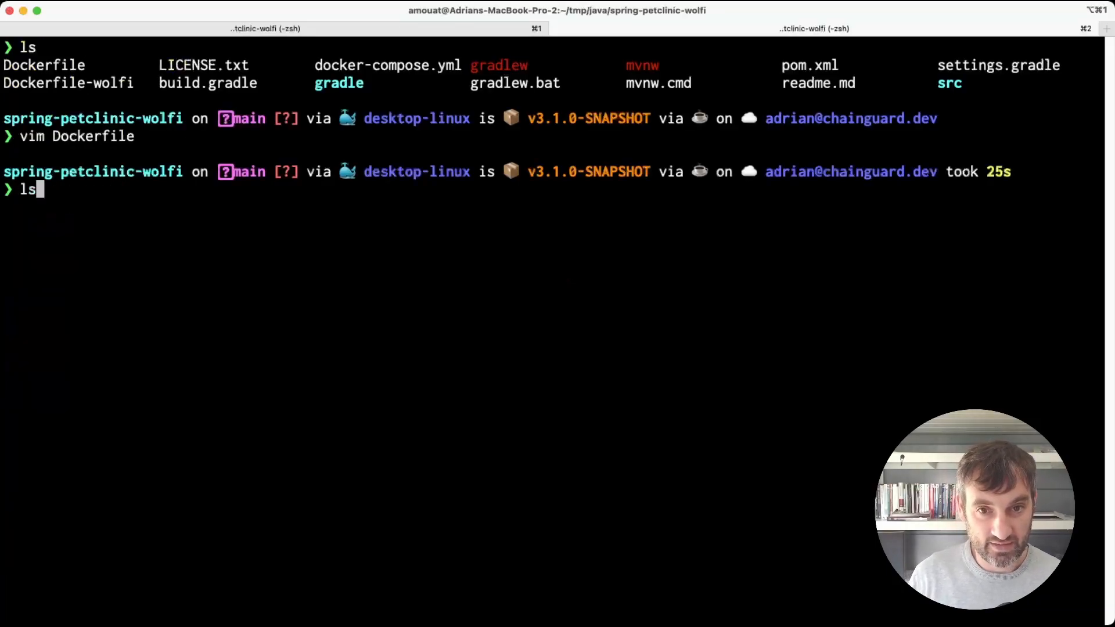
text(docker build --target build -t builder .)
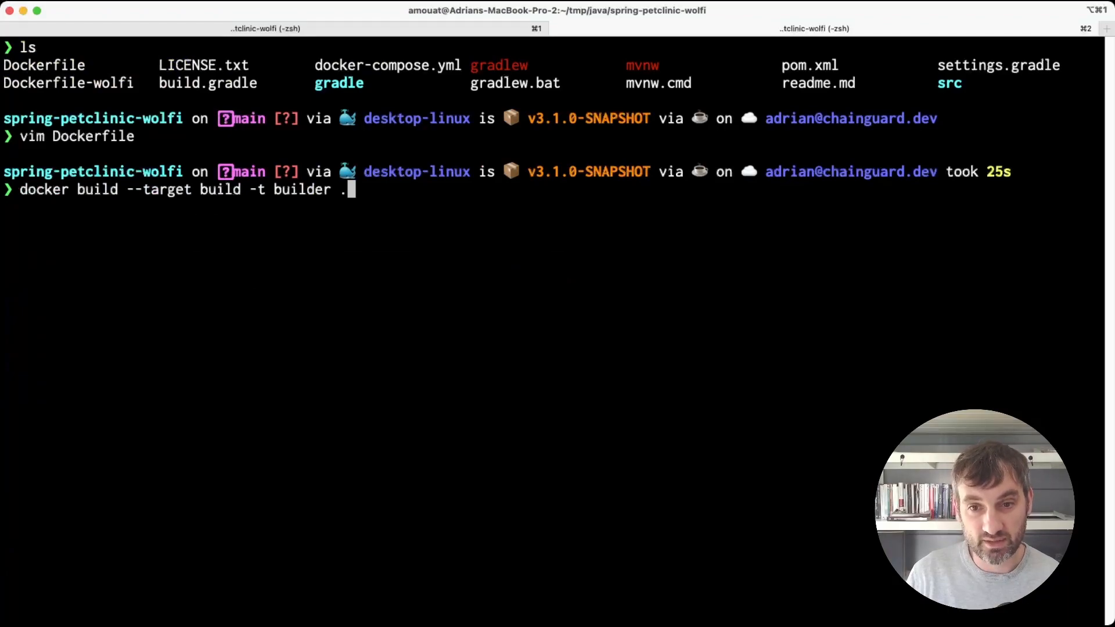
key(Return)
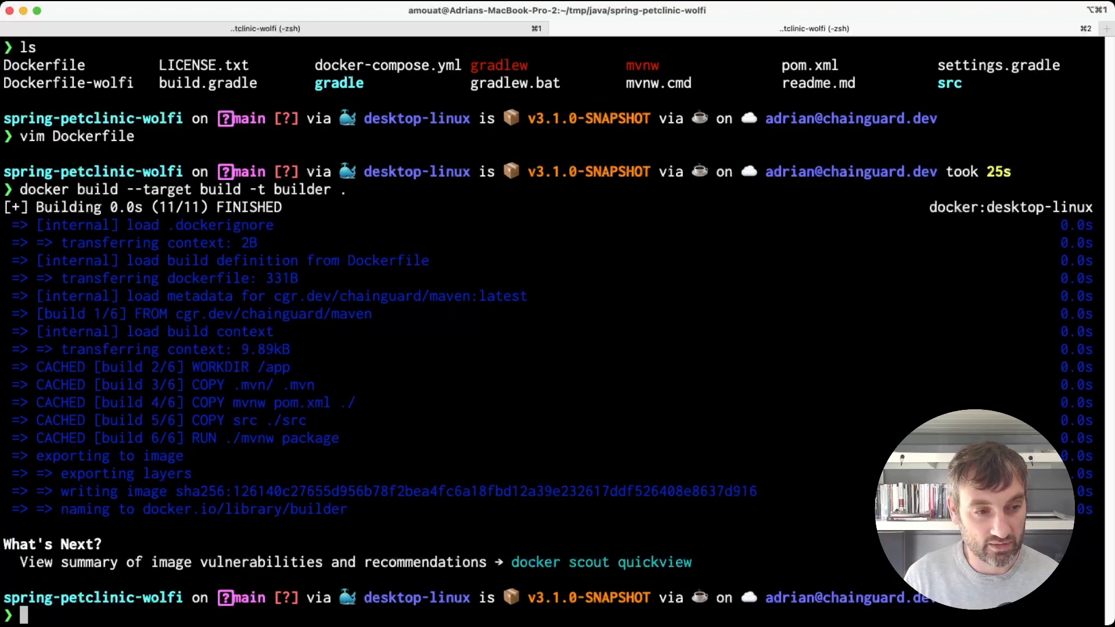
text(docker image)
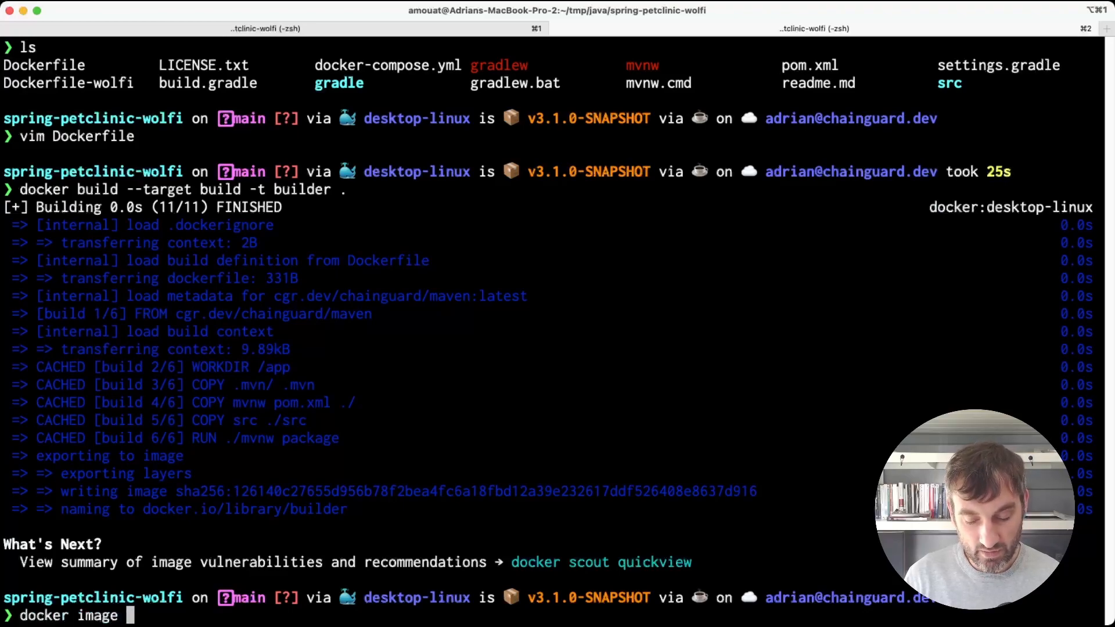
text(s builder)
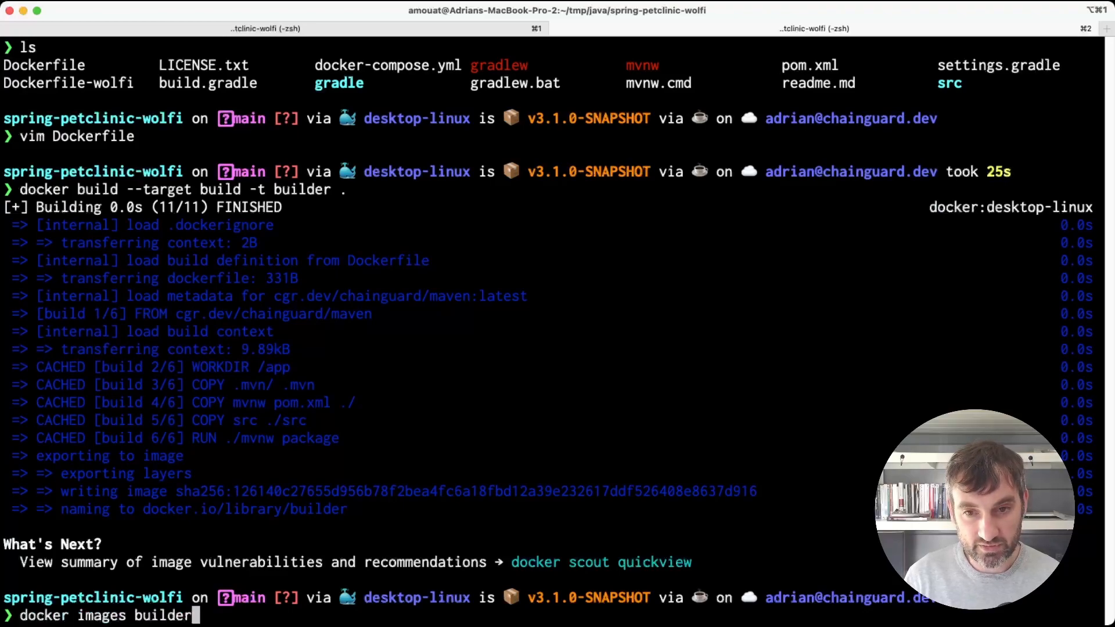
key(Return)
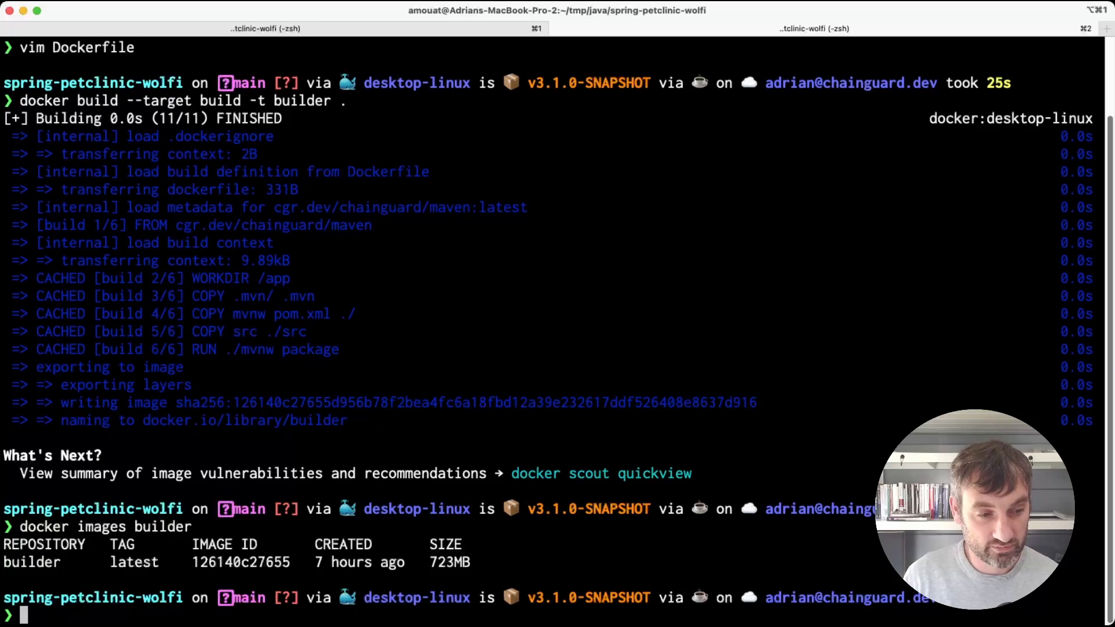
text(docker images builder)
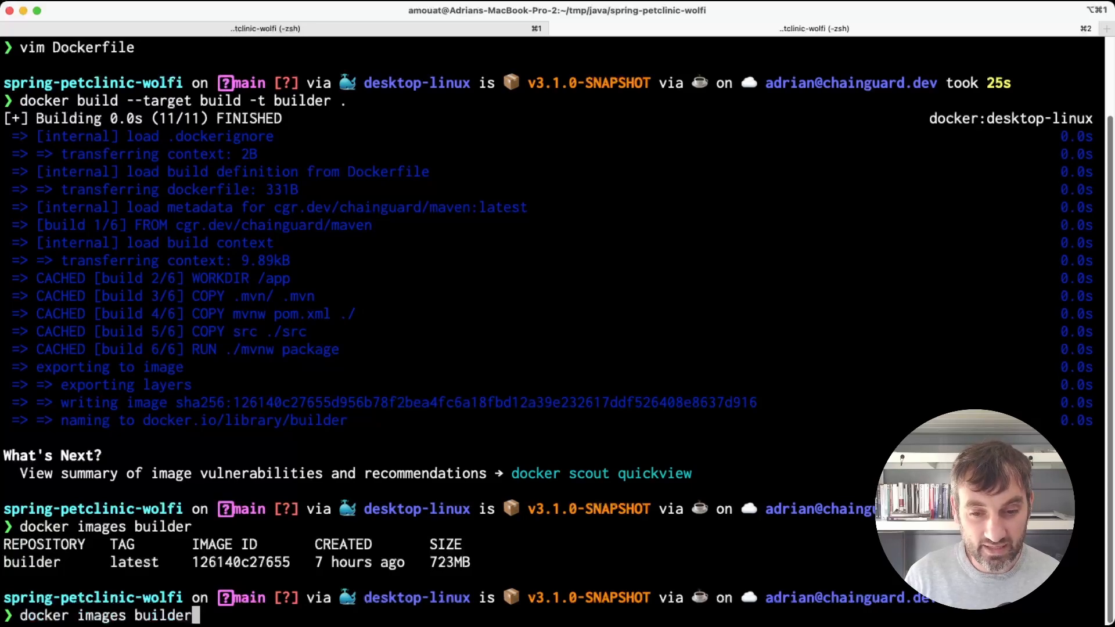
- Build the full 'petclinic' image, list it at 332MB, and clear the terminal
key(Up)
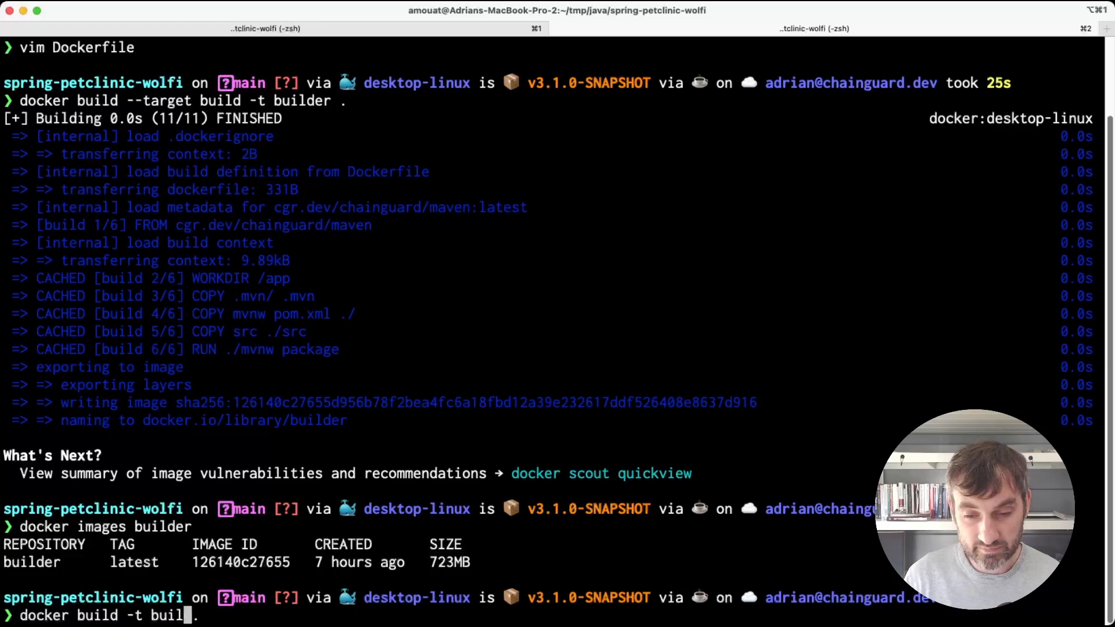
text(petclinic)
text(docker images petcl)
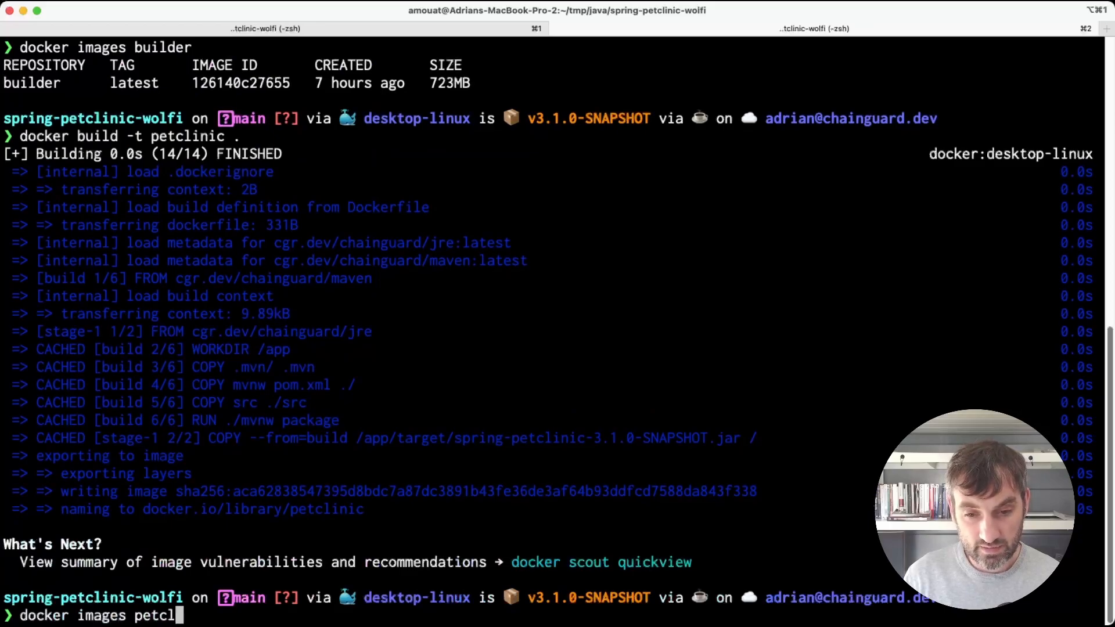
key(Return)
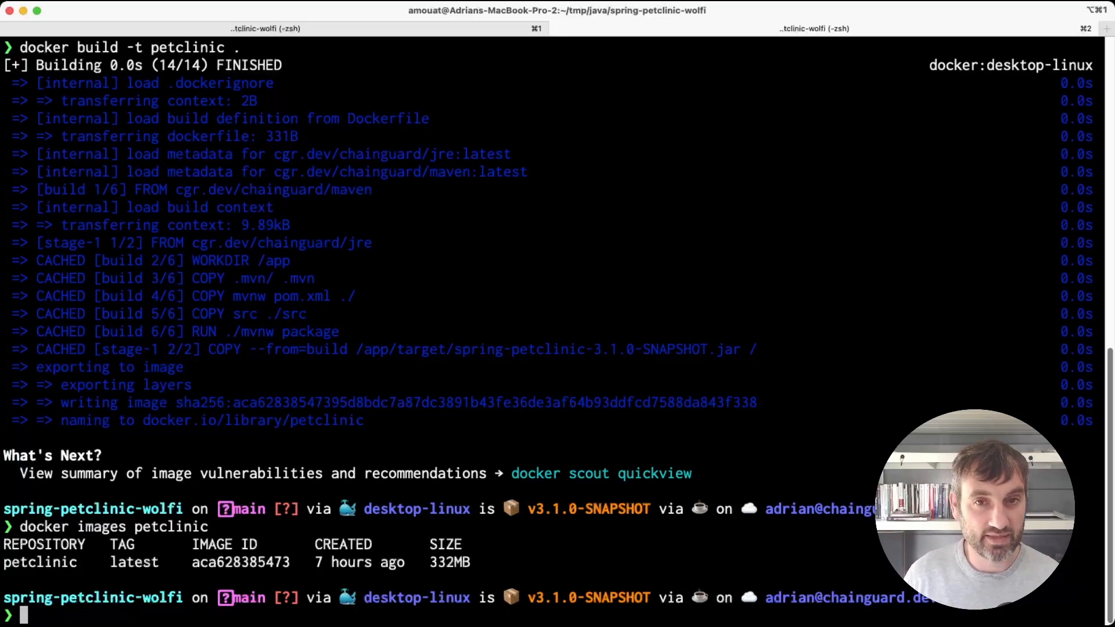
key(ctrl+l)
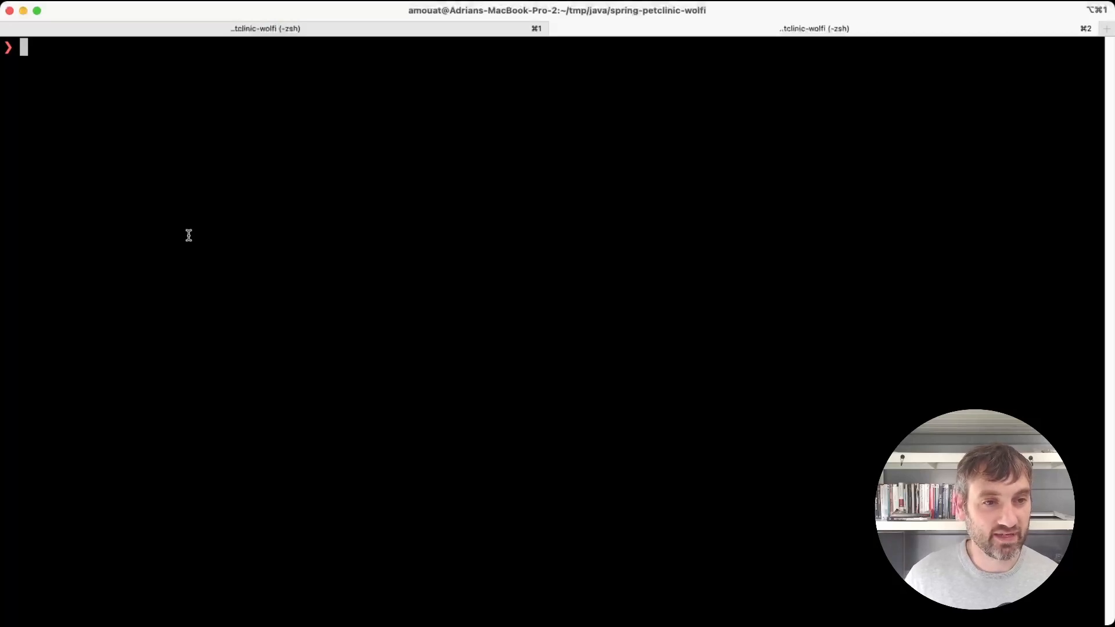
- Briefly view the Dockerfile, then open Dockerfile-wolfi in vim
text(vim Dock)
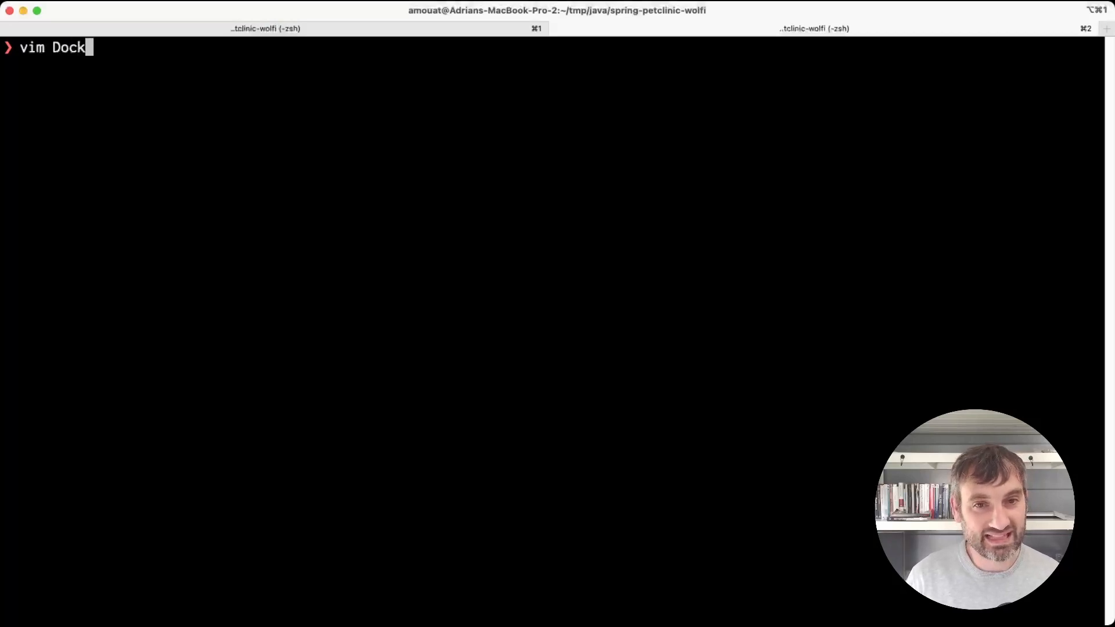
key(Return)
text(vim)
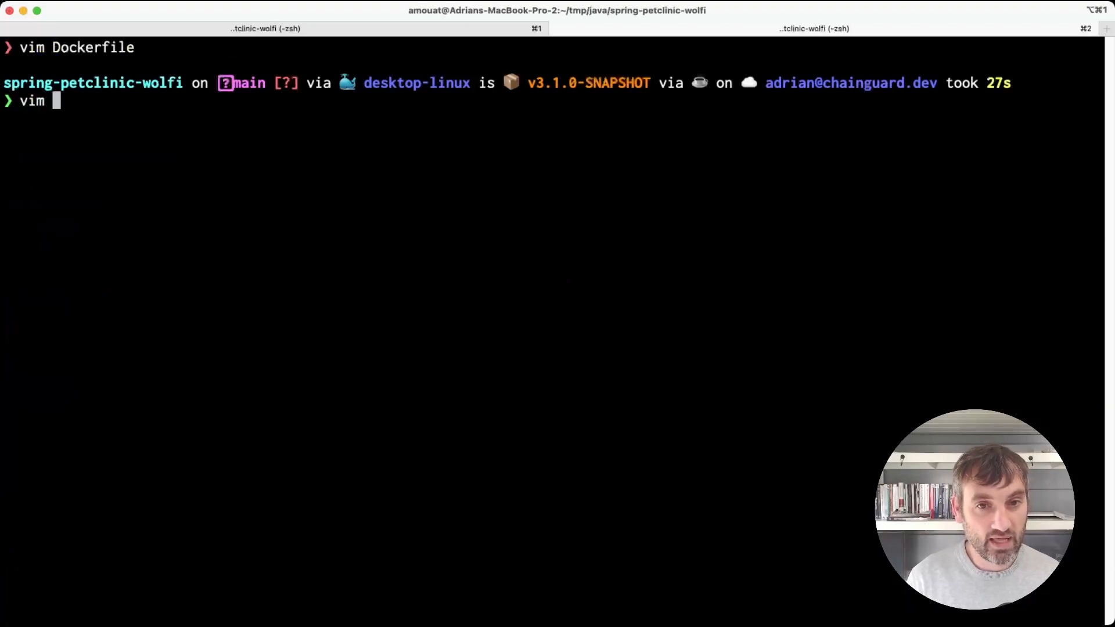
text(Dock)
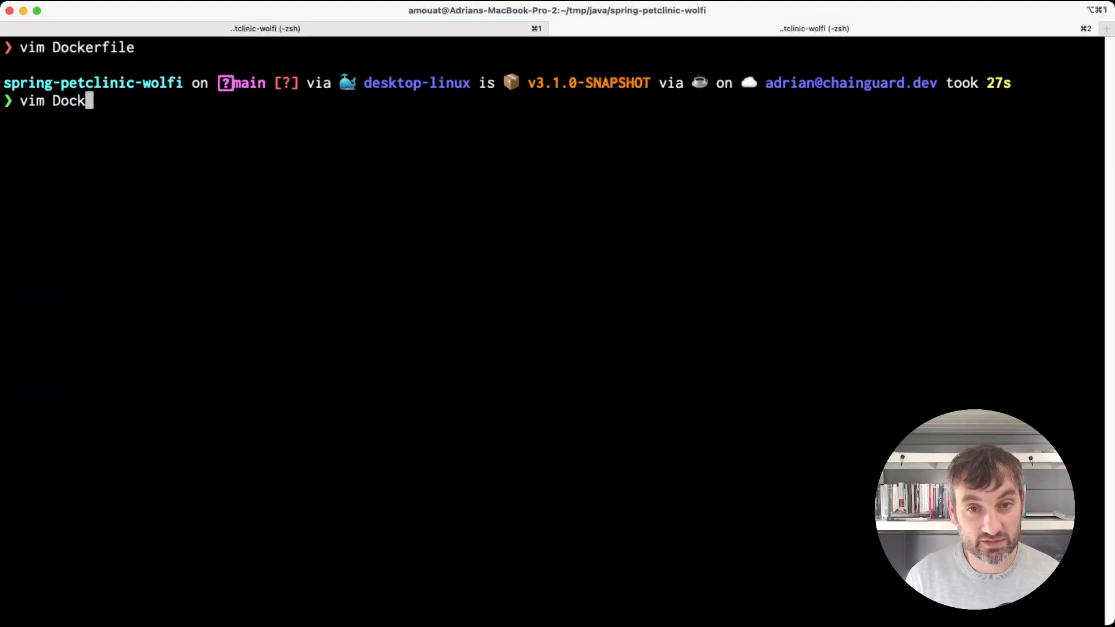
text(erfile-wolf)
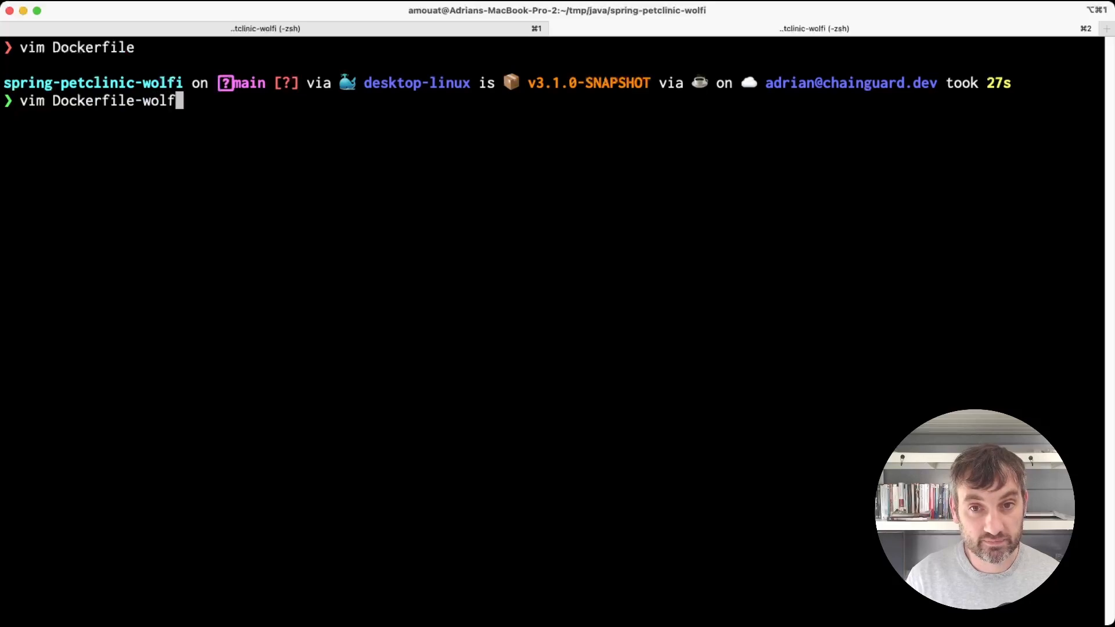
key(Return)
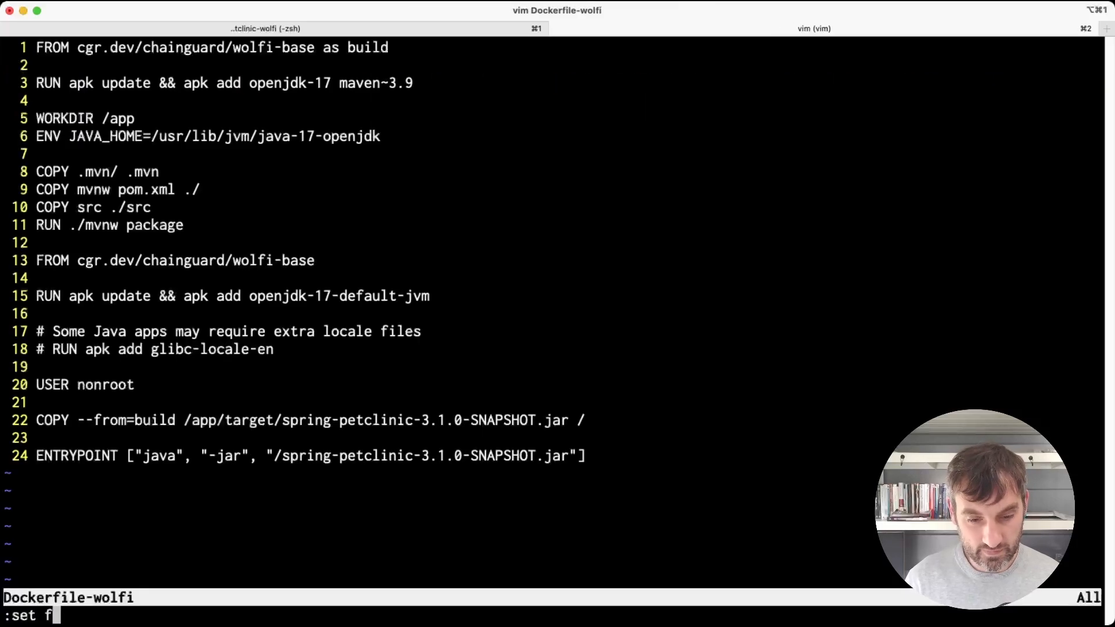
- Step through Dockerfile-wolfi's package, JAVA_HOME, maven and jar-copy lines, then quit vim
text(t=Dockerfile)
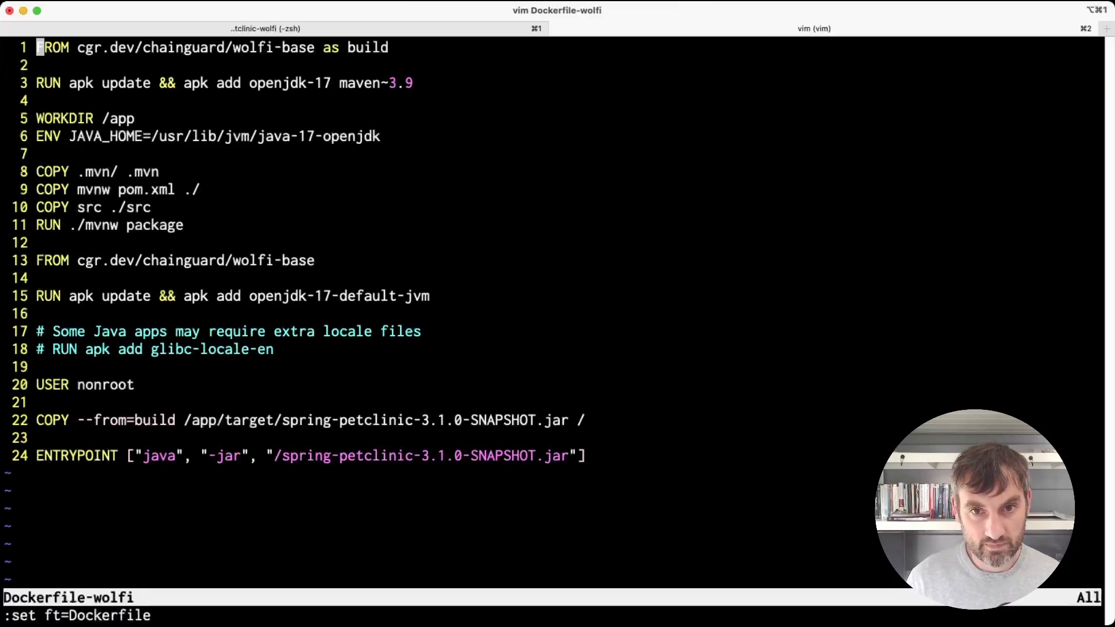
key(j)
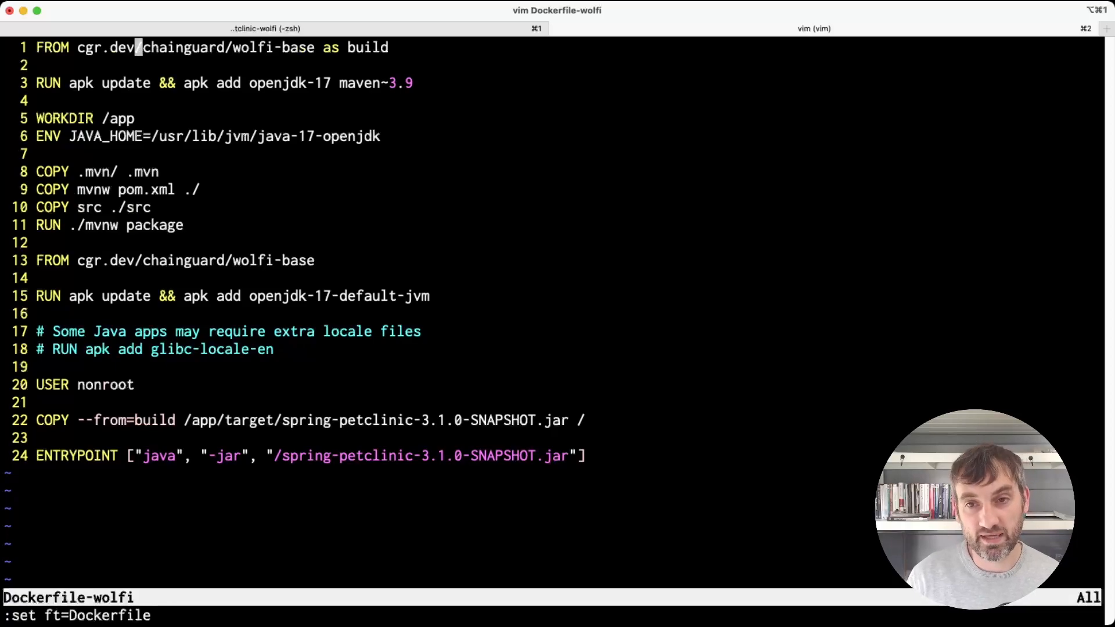
key(j)
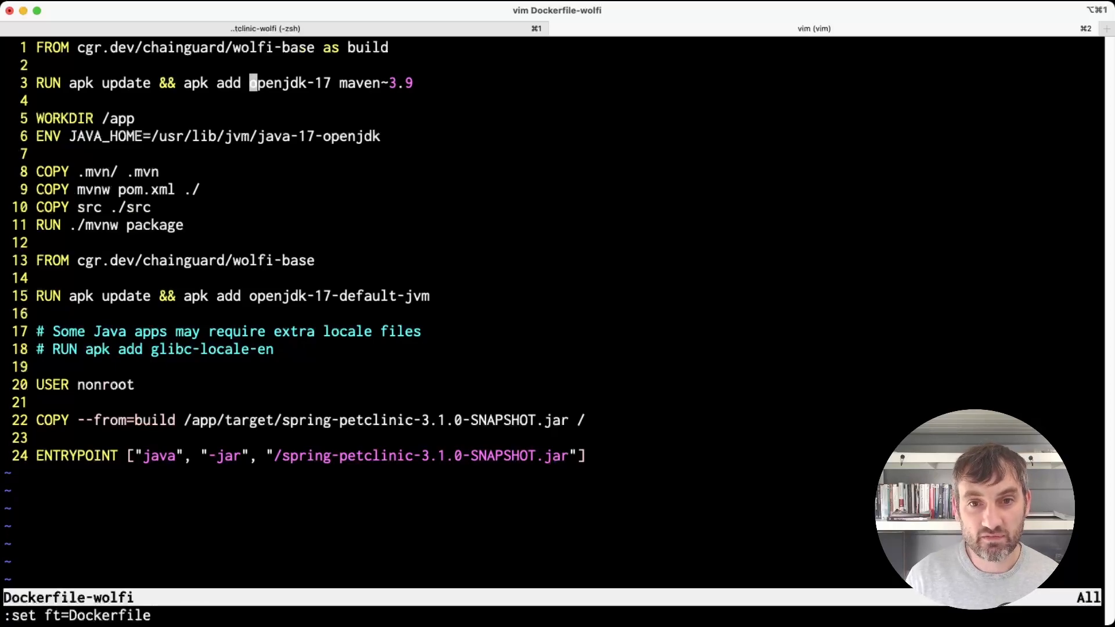
key(j)
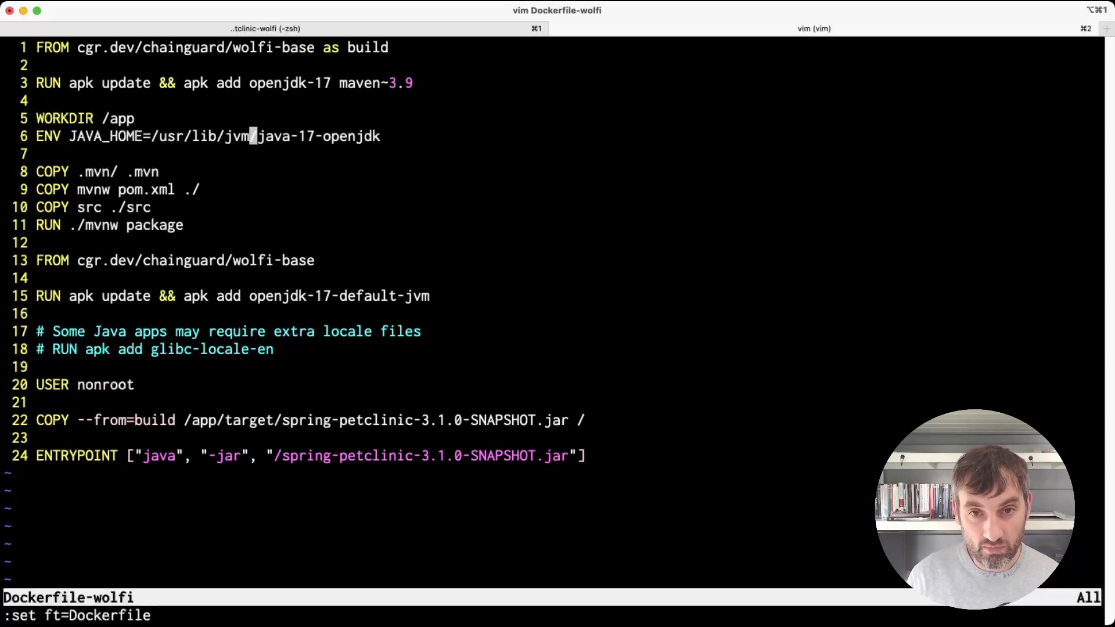
key(j)
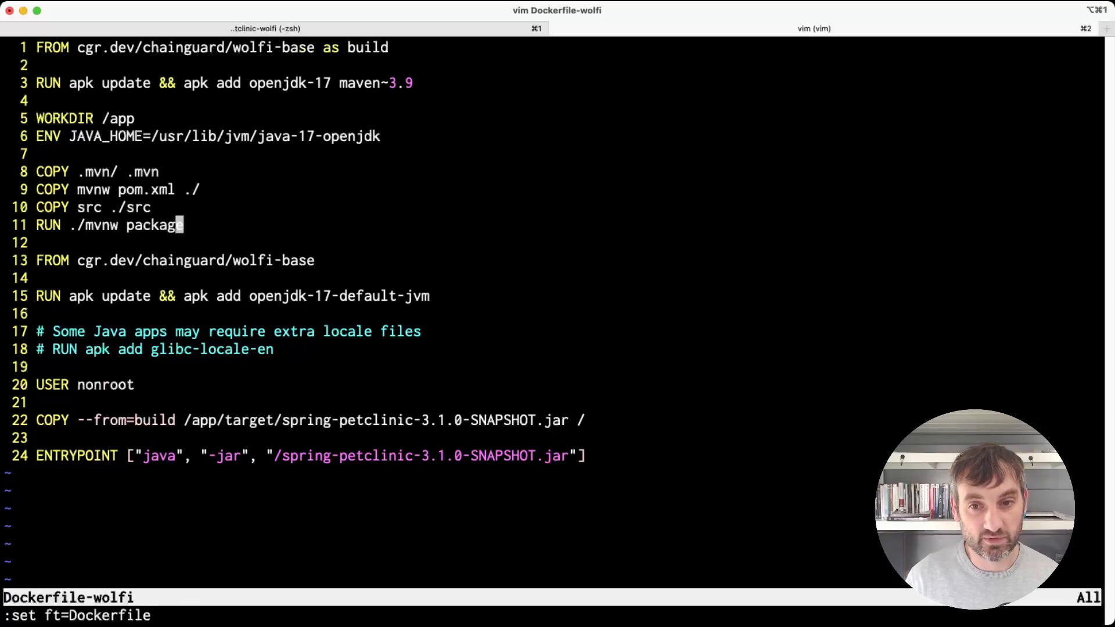
mouse_move(253, 260)
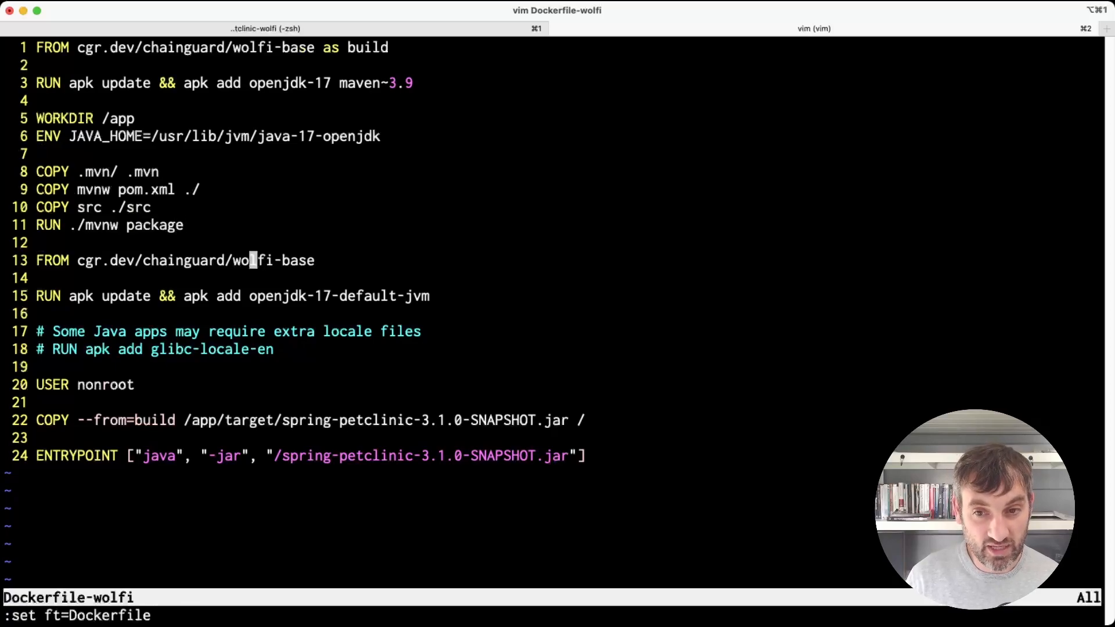
key(j)
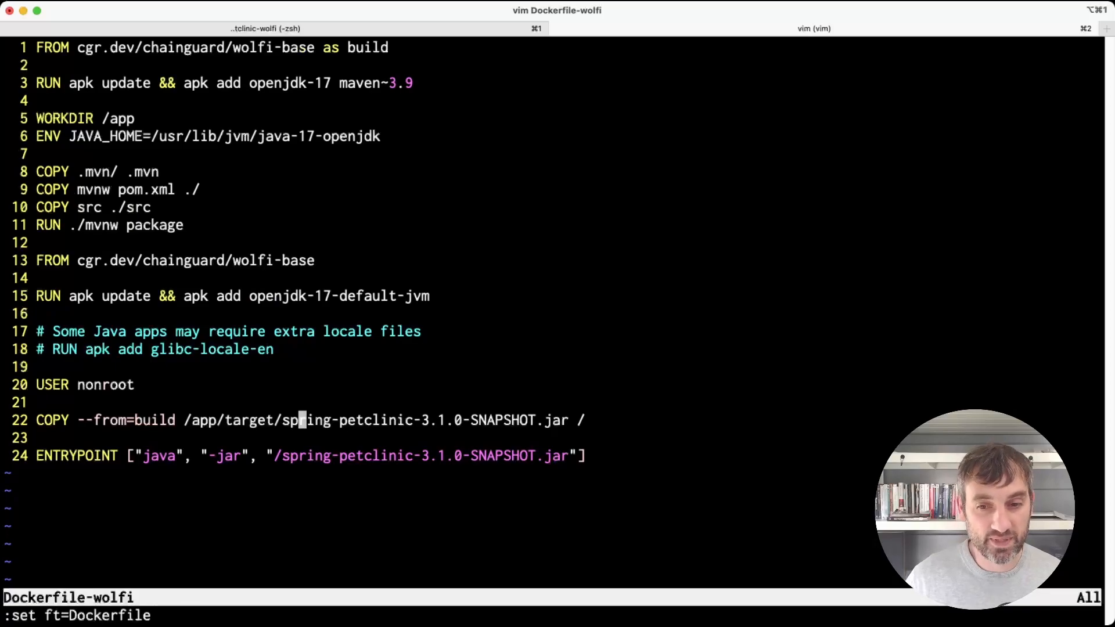
key(Return)
text(docker images petclinic-wolfi)
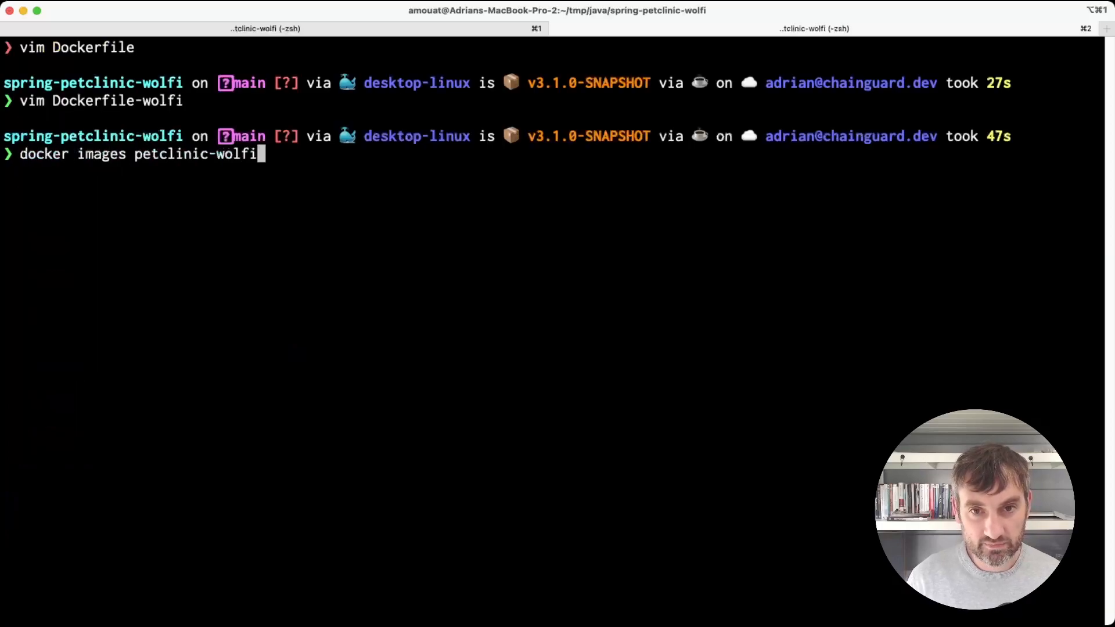
- Build 'petclinic-wolfi' from Dockerfile-wolfi and list it at 276MB
text(docker build -t petclinic-wolfi -f Dockerfile-wolfi .)
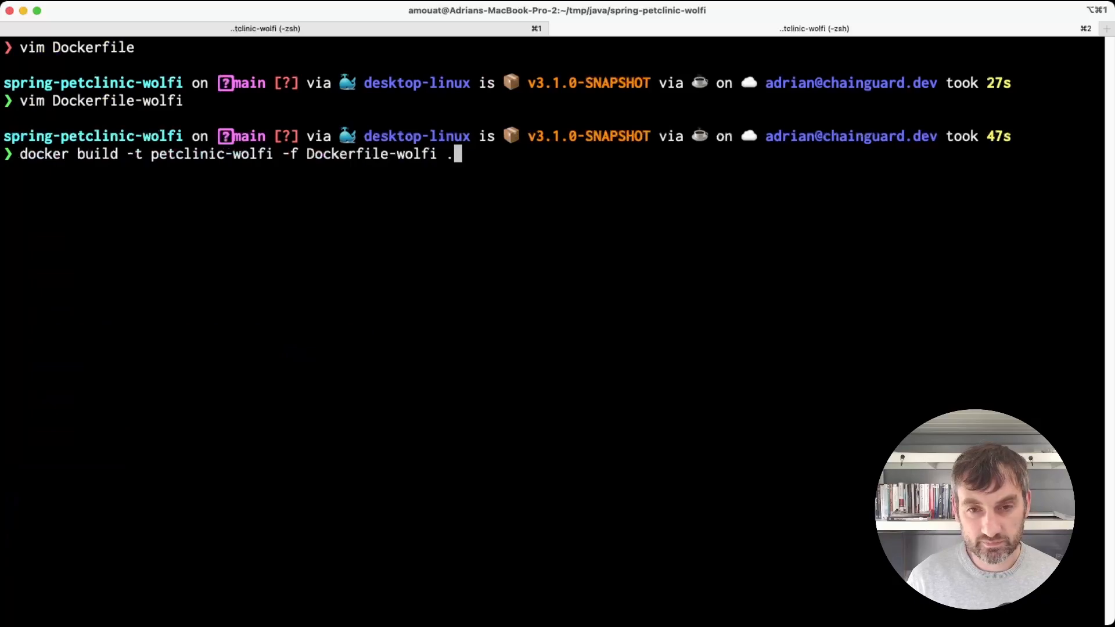
key(Return)
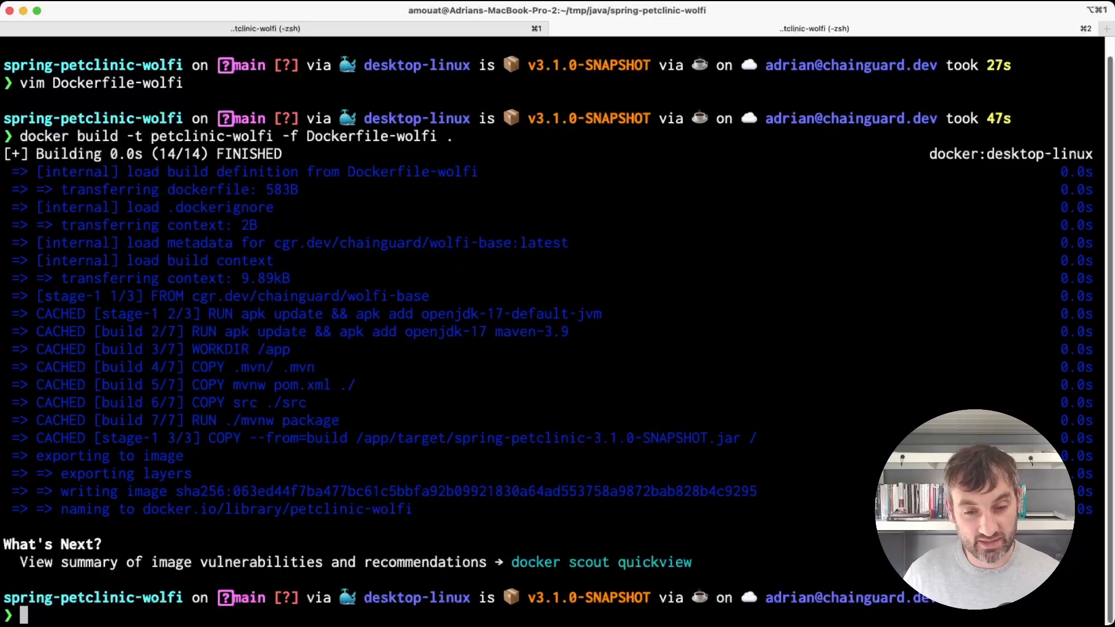
text(docker)
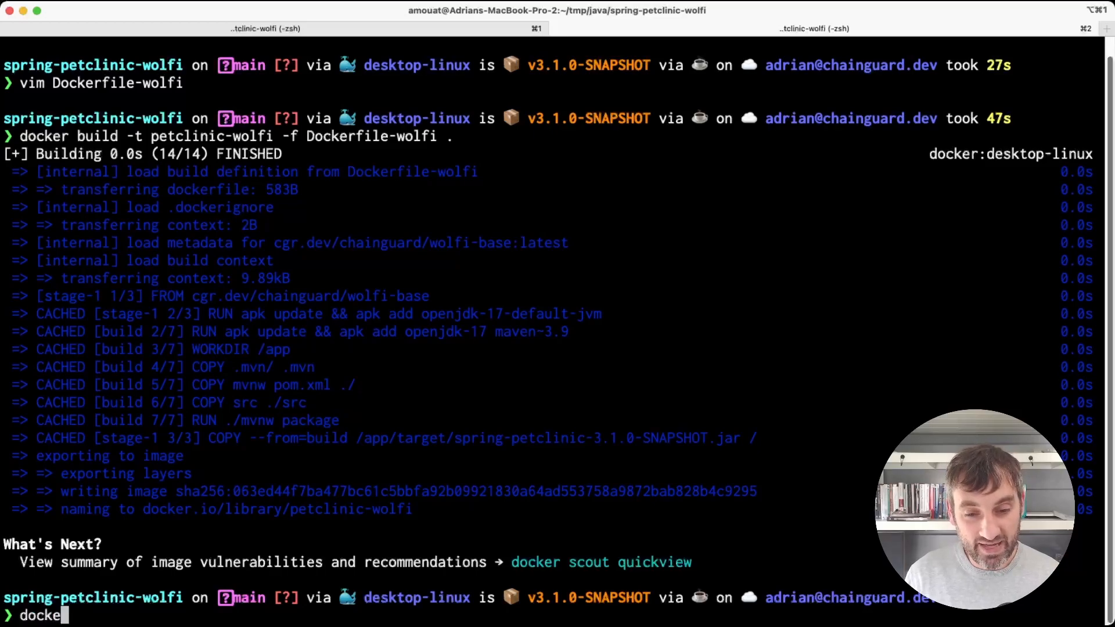
text(ima)
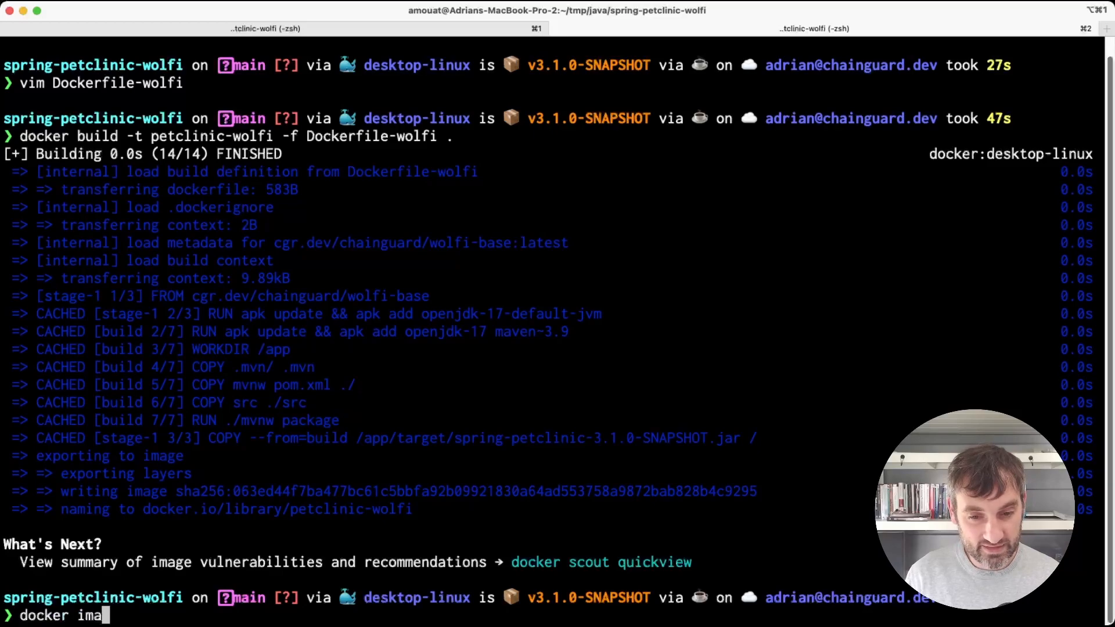
text(ges petclinic-wolfi)
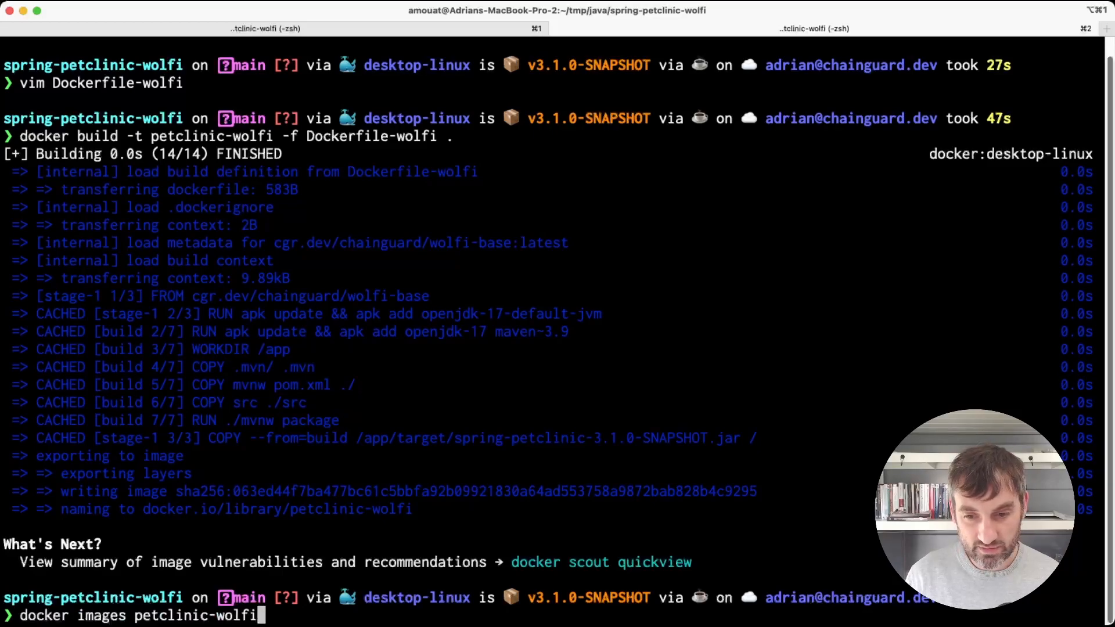
key(Return)
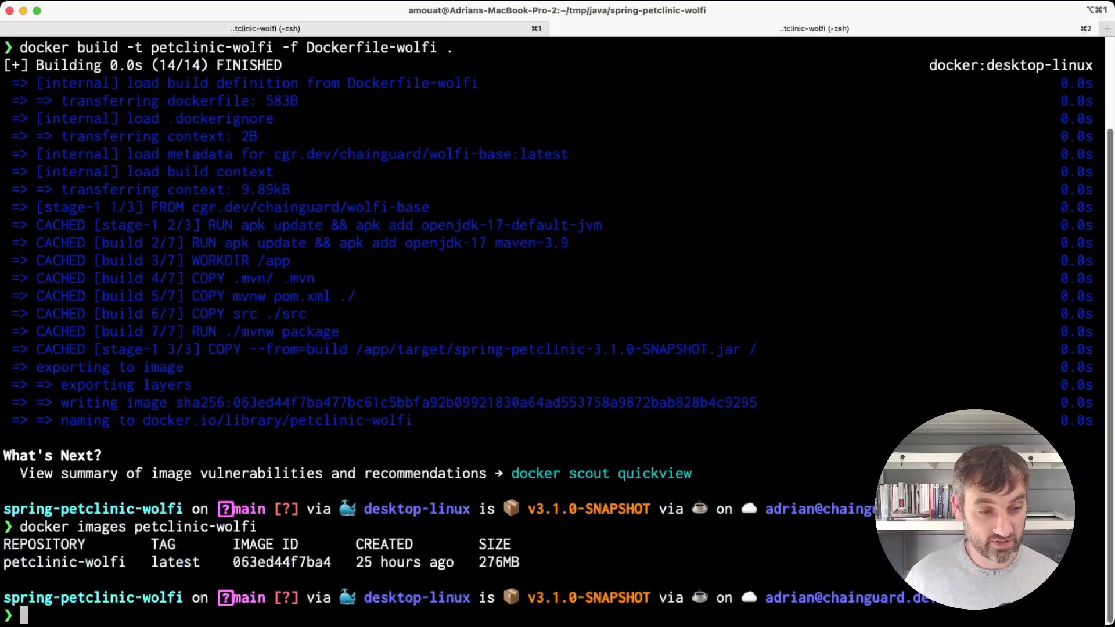
text(vim)
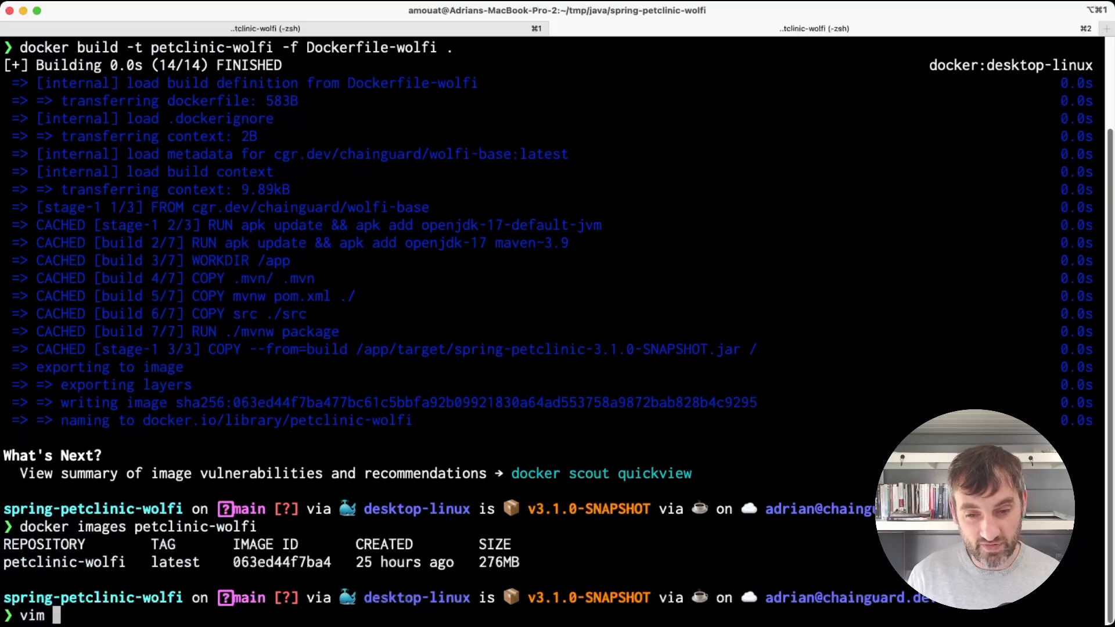
text(Dockerfile)
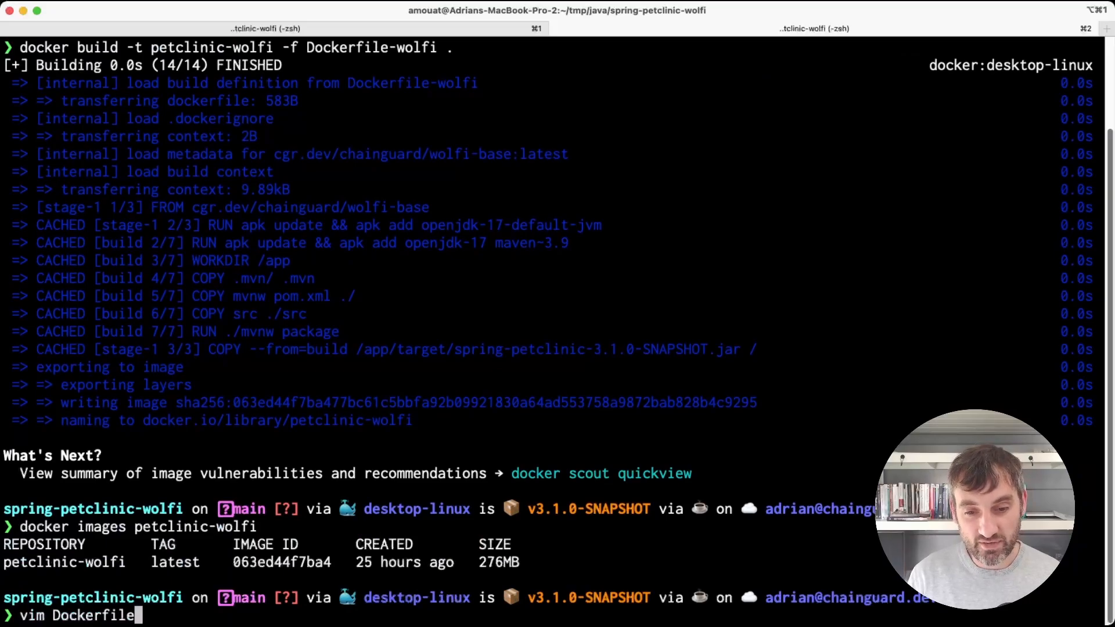
key(Return)
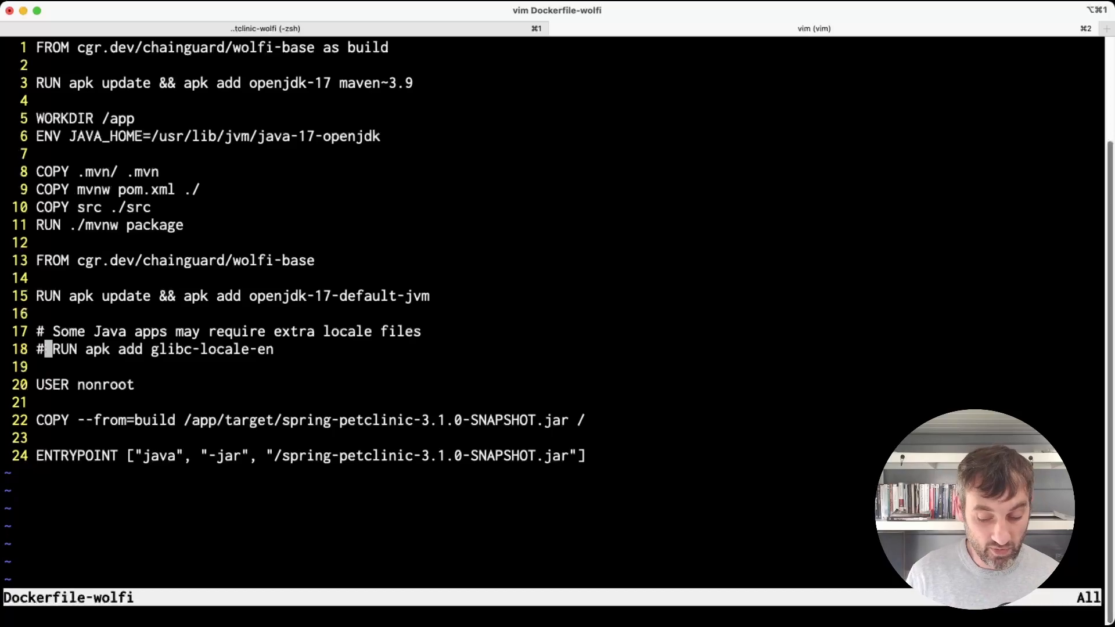
text(:wq)
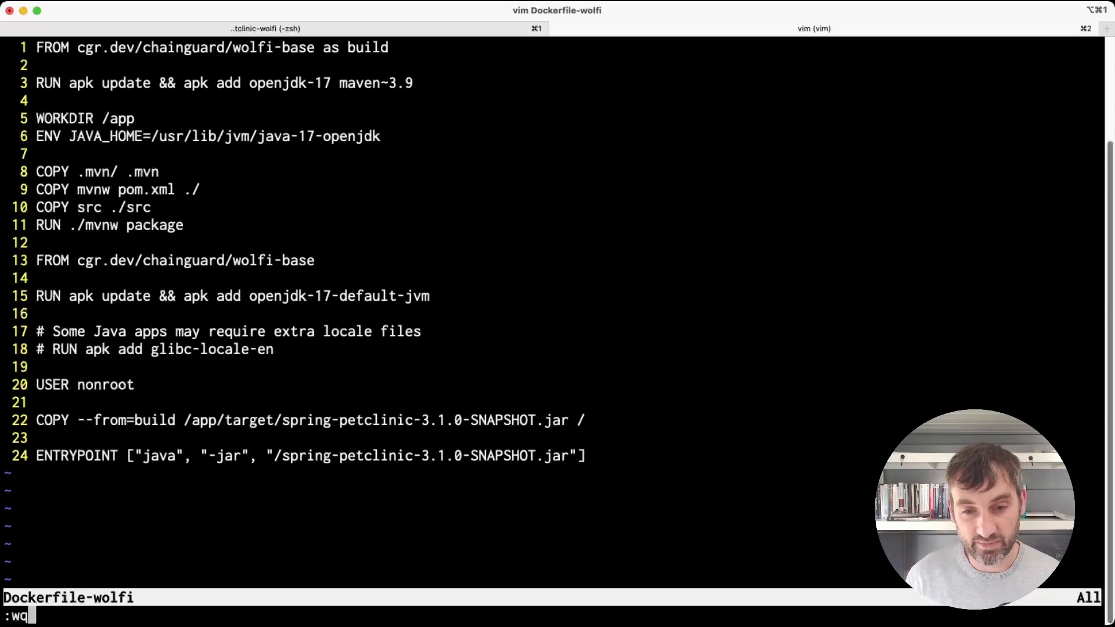
key(Return)
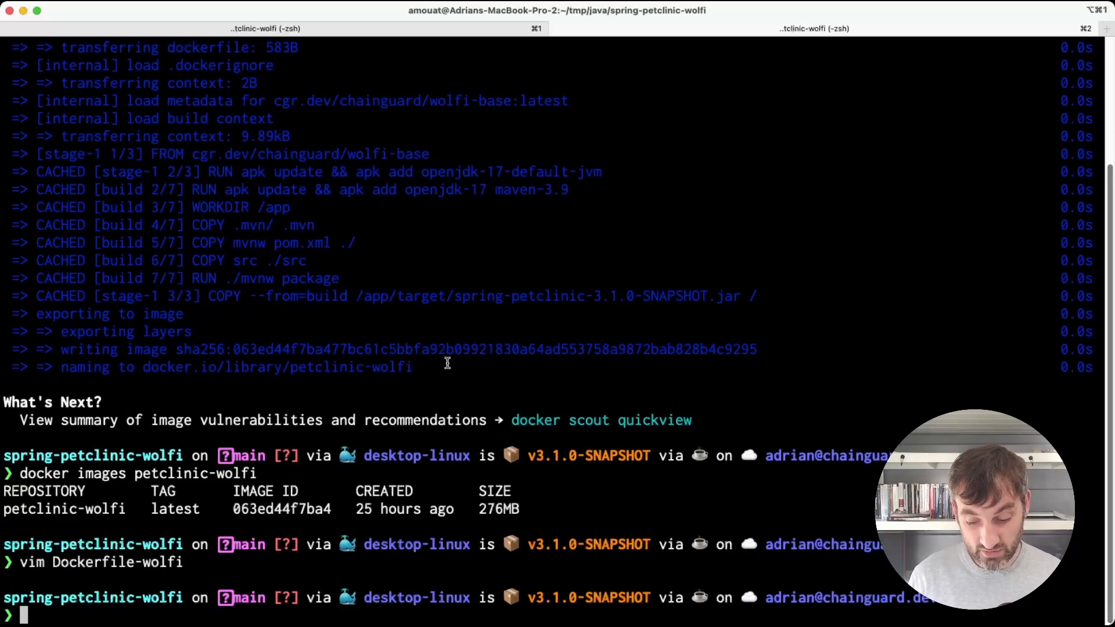
- Run a petclinic-wolfi container and follow the Spring logs until PetClinicApplication starts
text(docker run)
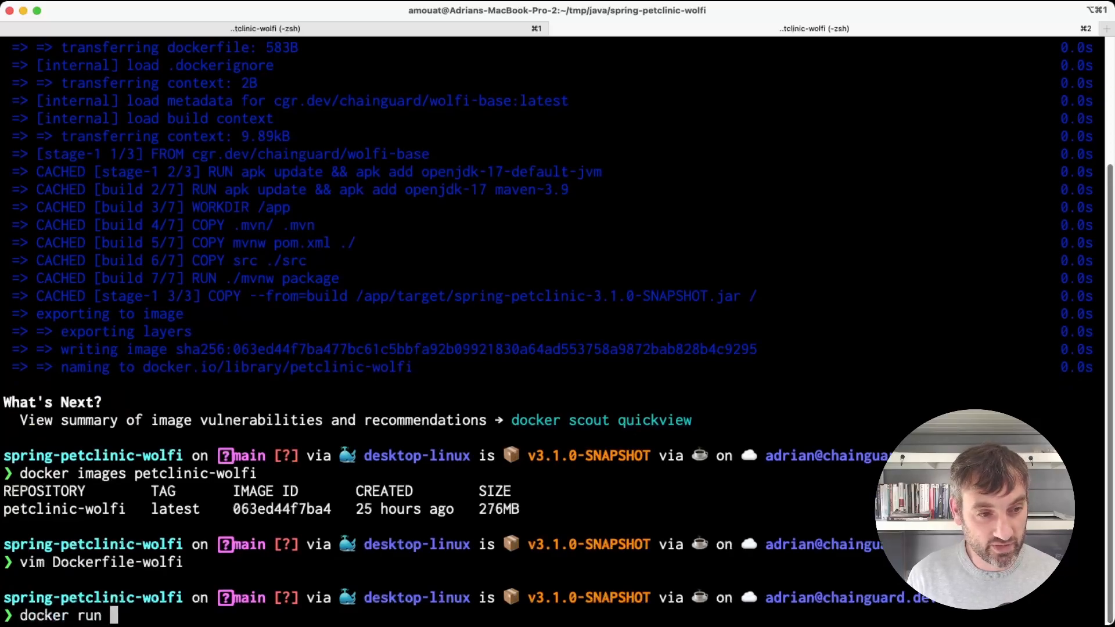
text(petclinic-)
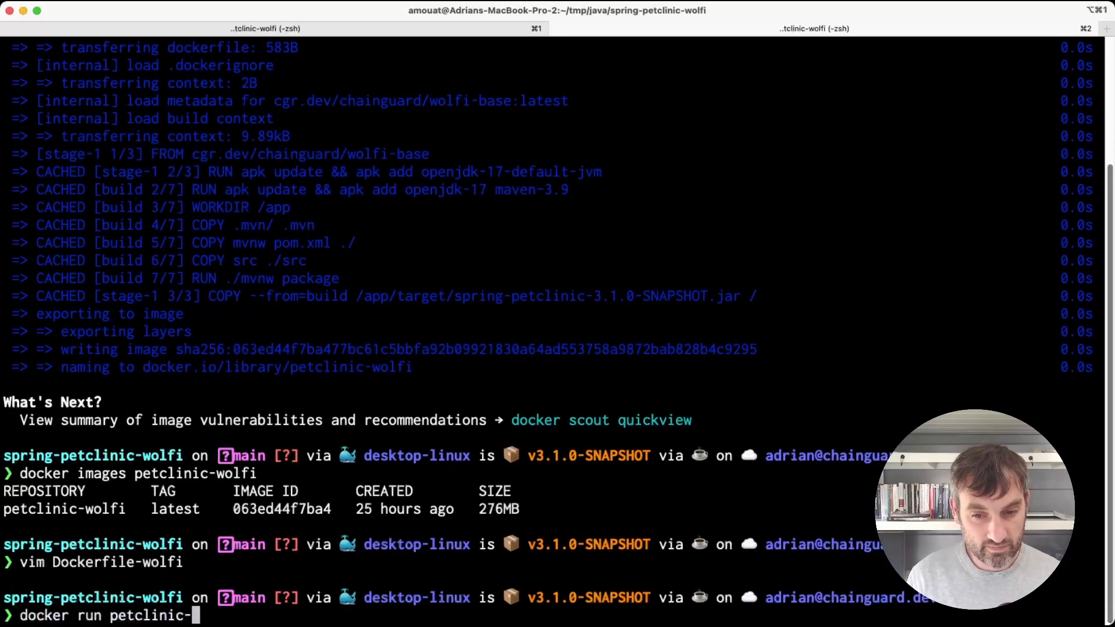
text(wolfi)
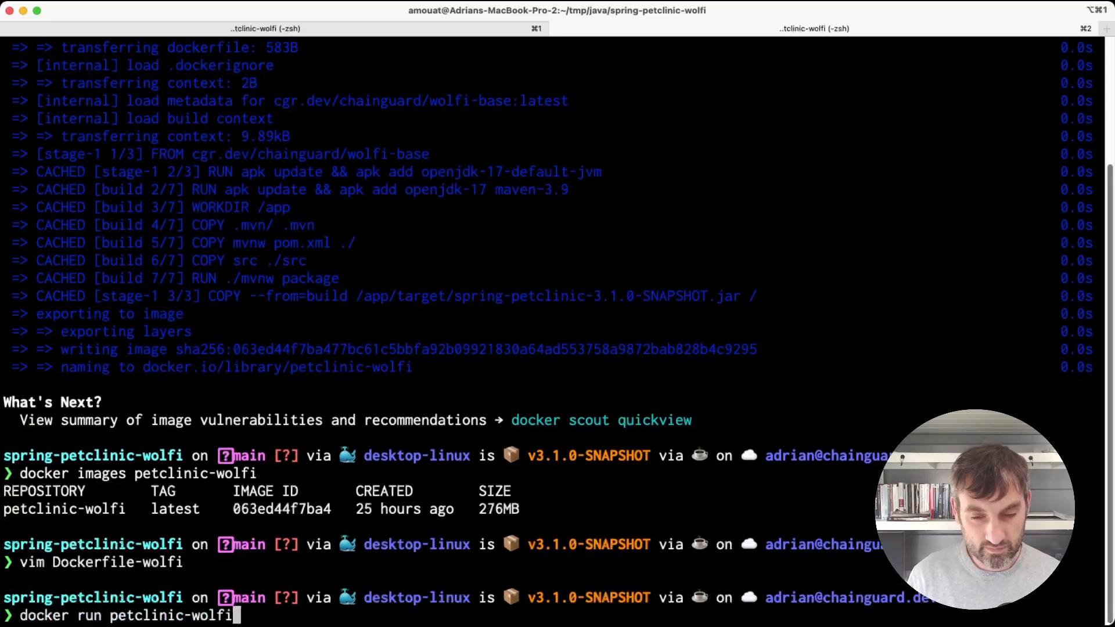
key(Return)
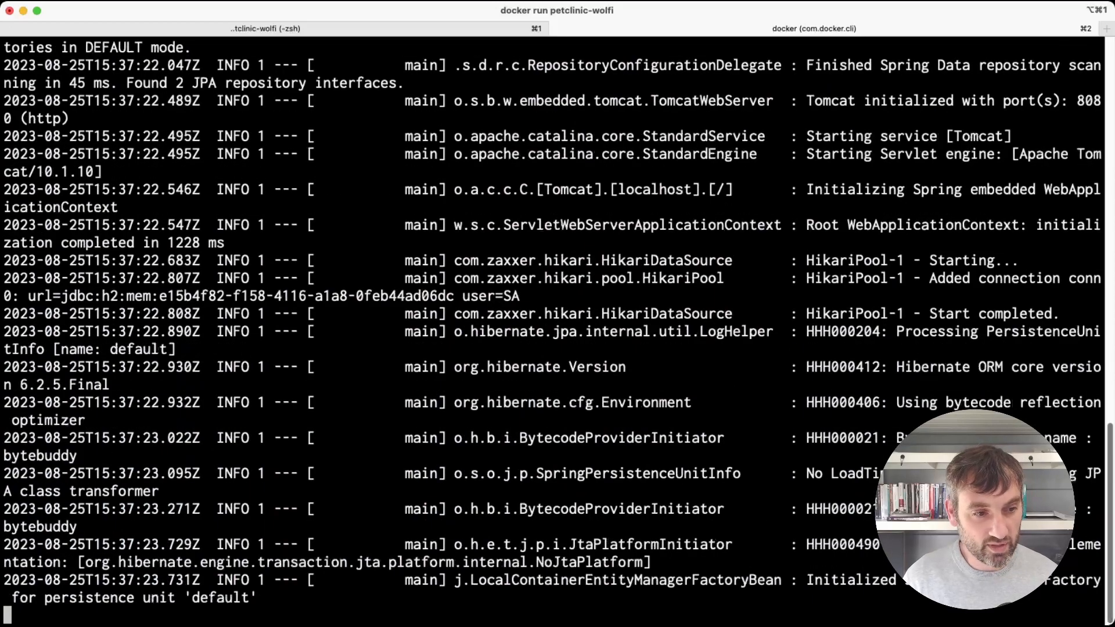
scroll(down, 3)
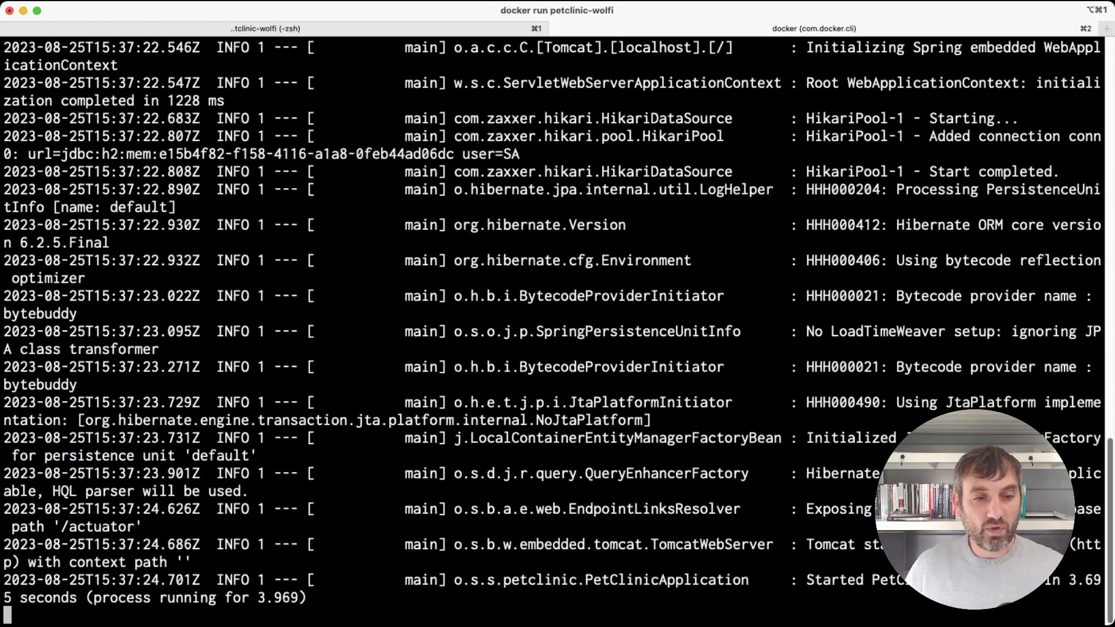